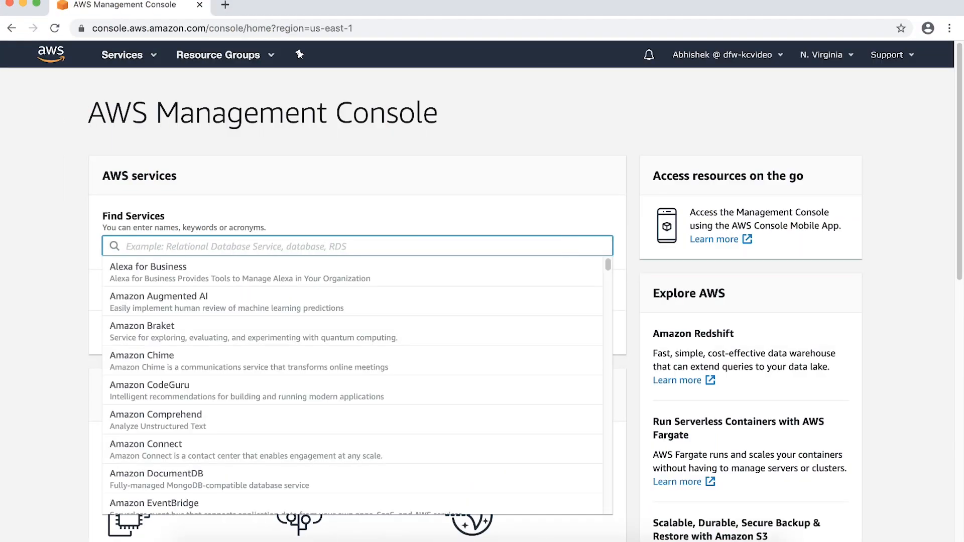
Search services for 'route' and open the Route 53 dashboard.
text(route)
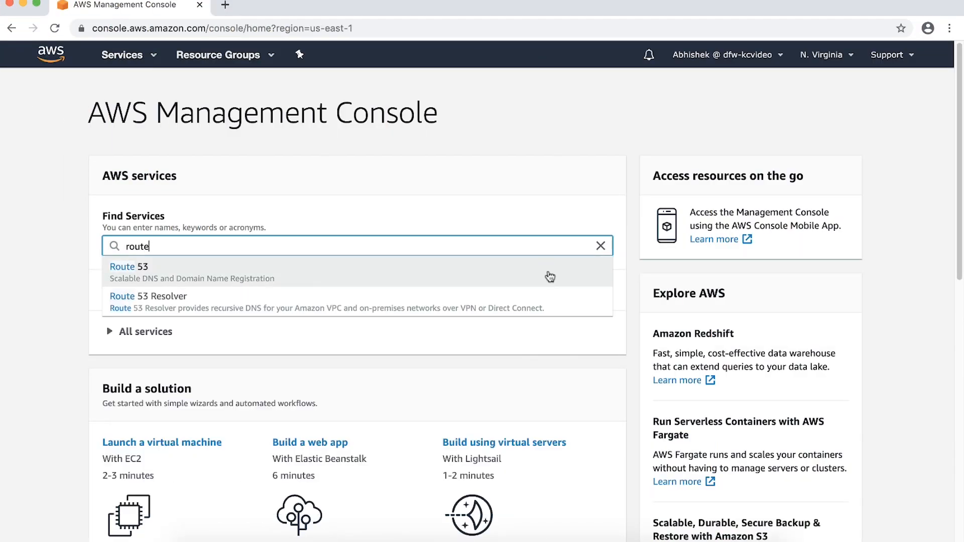
click(129, 267)
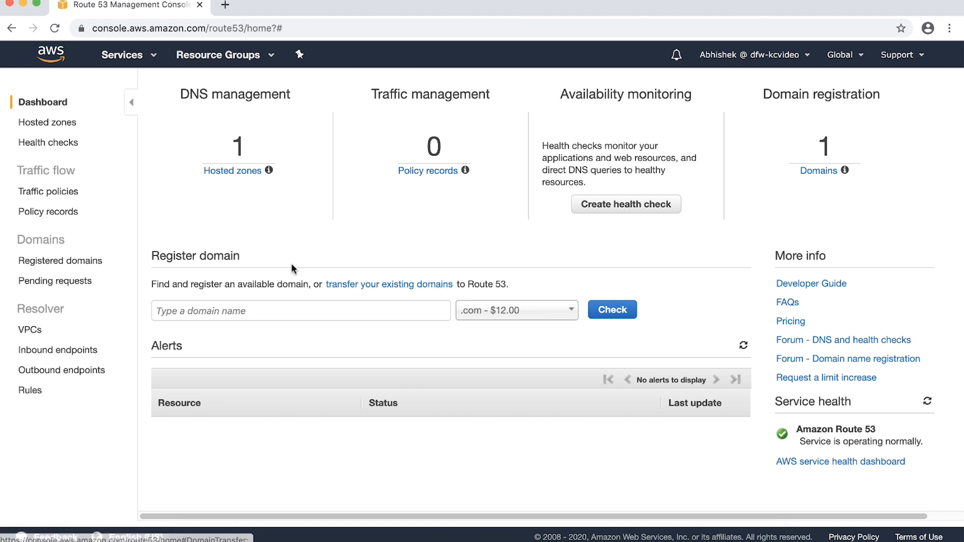
Inspect the example.com zone's test.example.com A record (192.168.1.10), then go to Resolver.
click(47, 123)
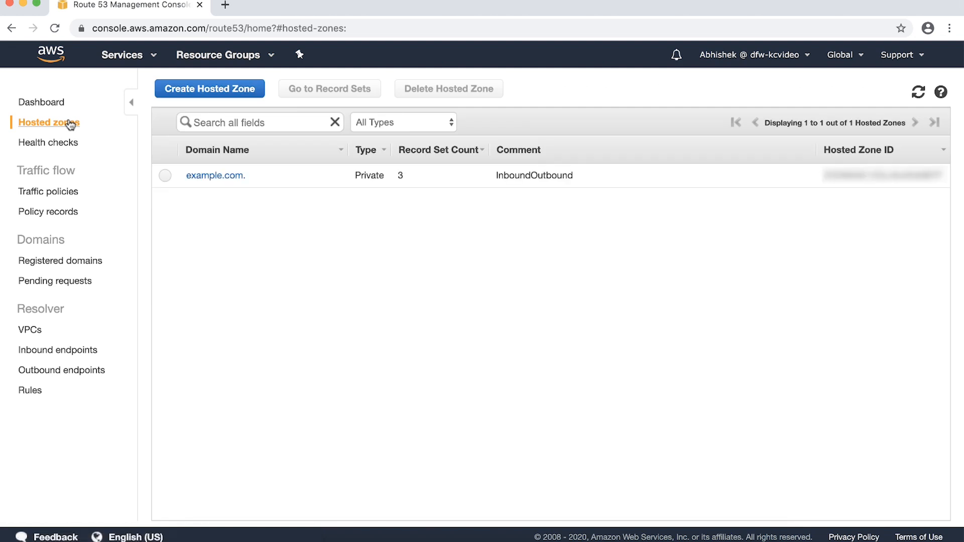
click(215, 175)
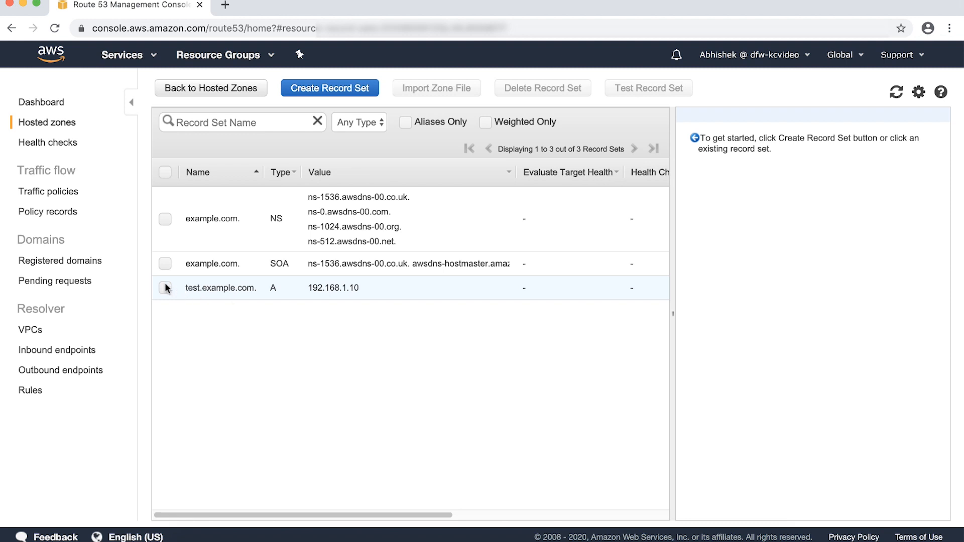
click(220, 288)
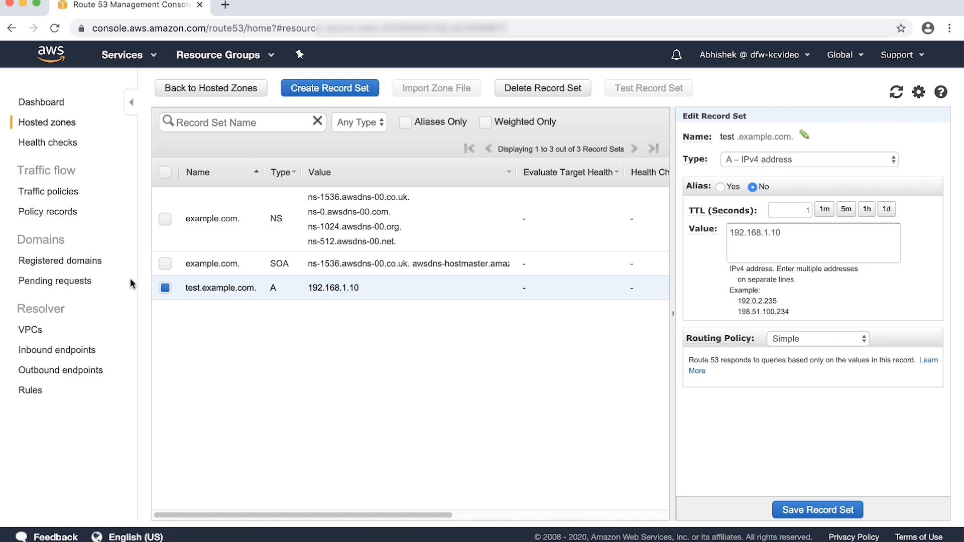
click(56, 350)
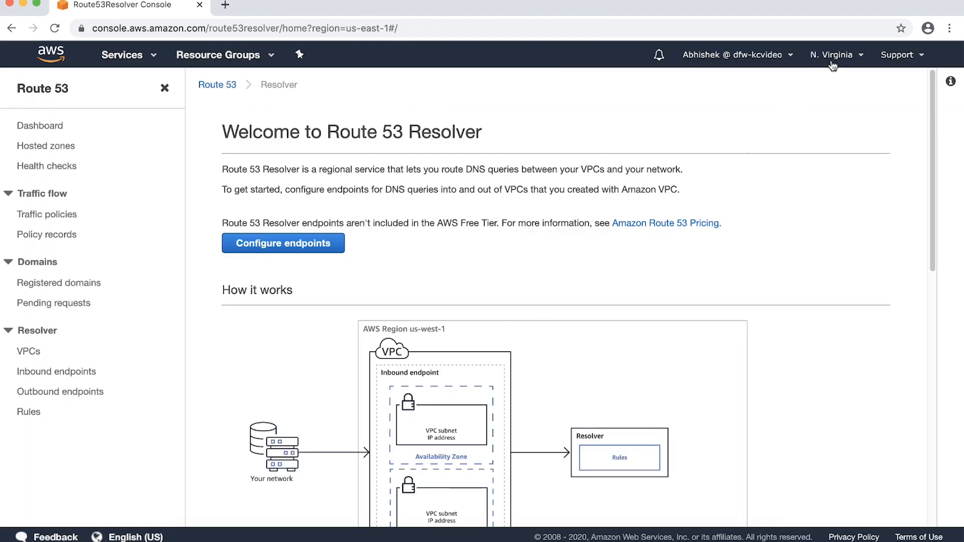
Go to the empty Inbound endpoints list and start a new inbound endpoint.
click(832, 55)
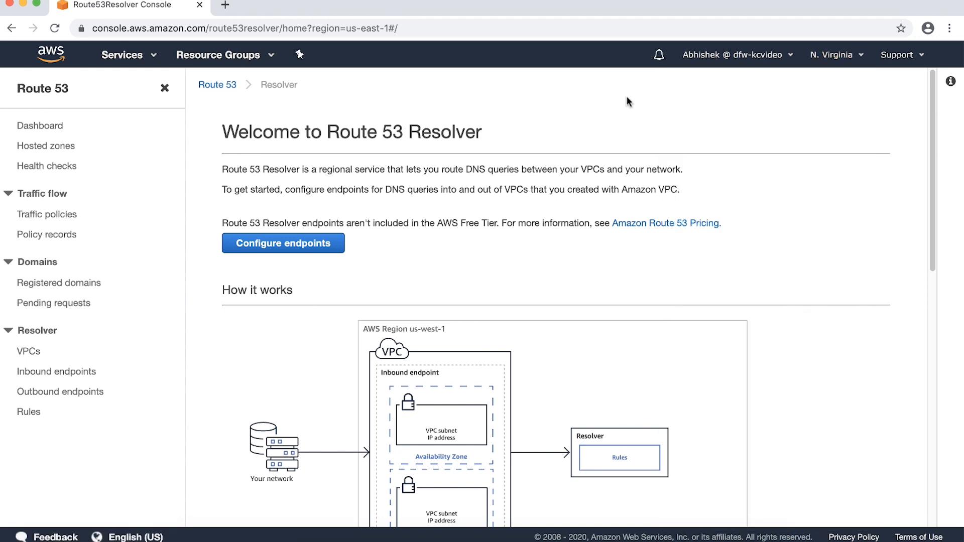
click(57, 372)
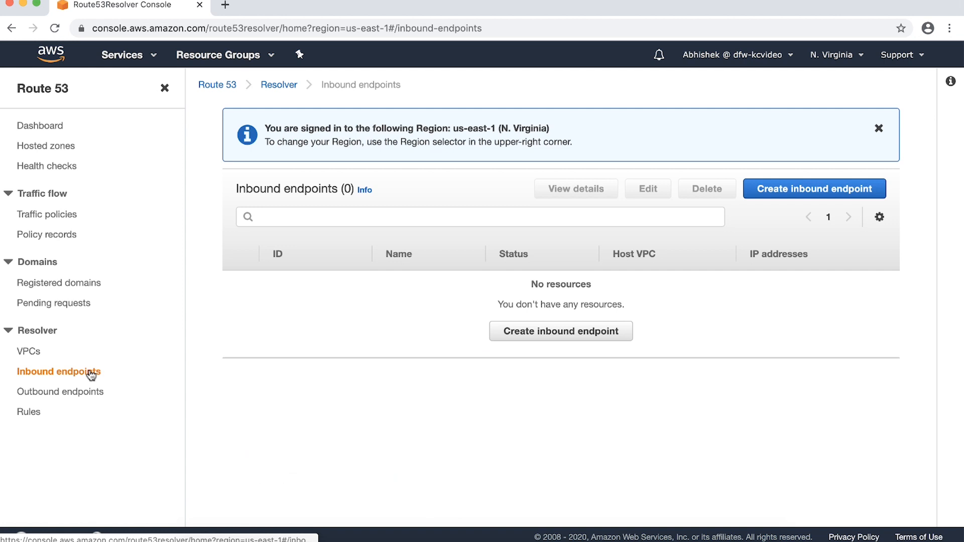
click(813, 189)
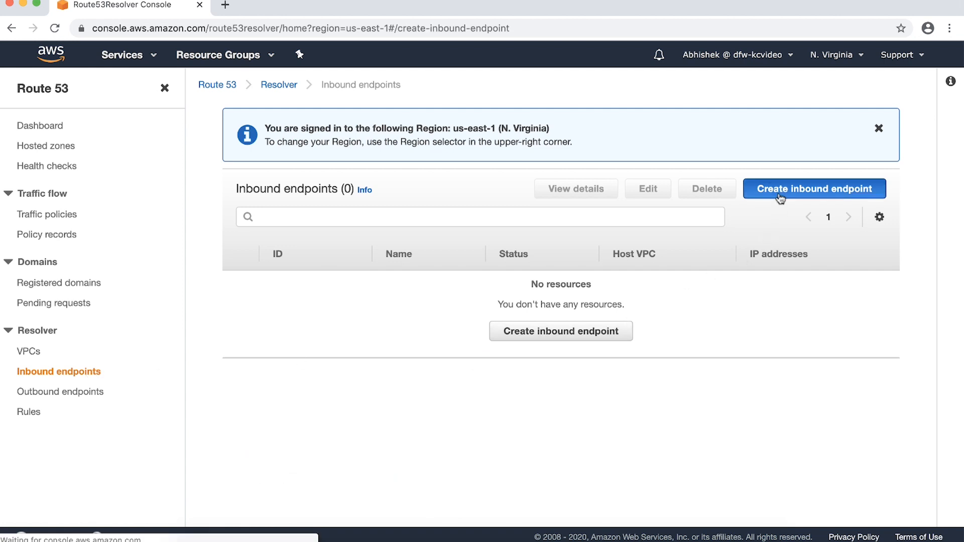
click(813, 188)
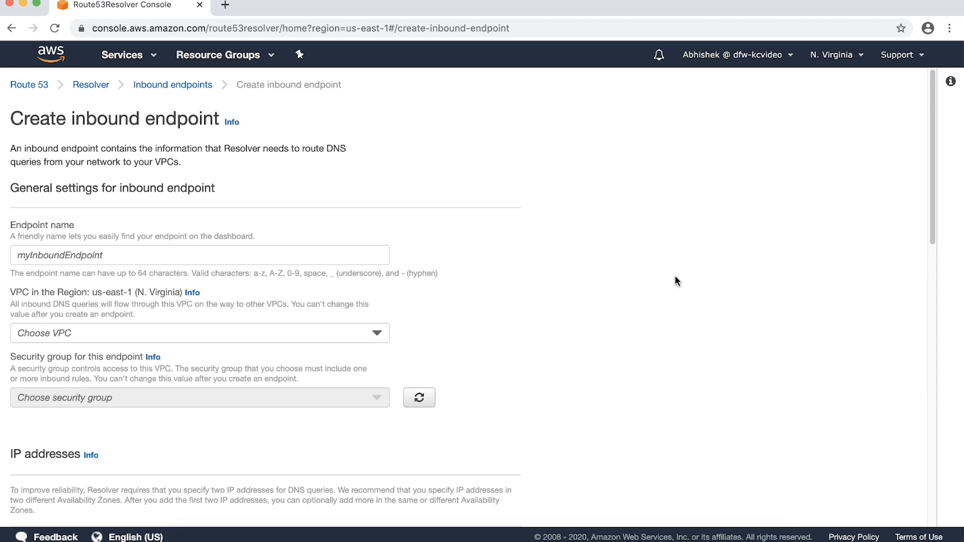
Name the endpoint 'Inbound' in InboundEndpointVPC with the INBOUND security group.
click(200, 255)
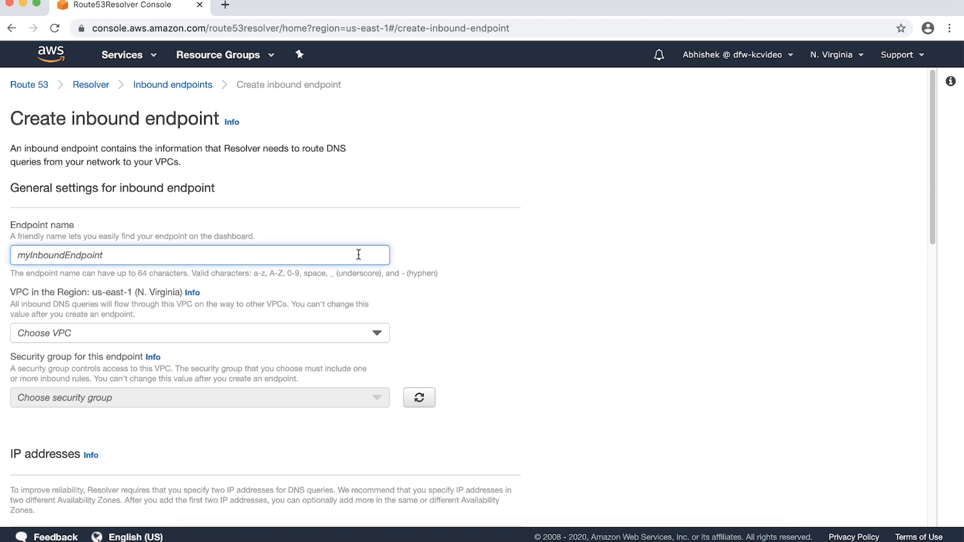
text(Inbound)
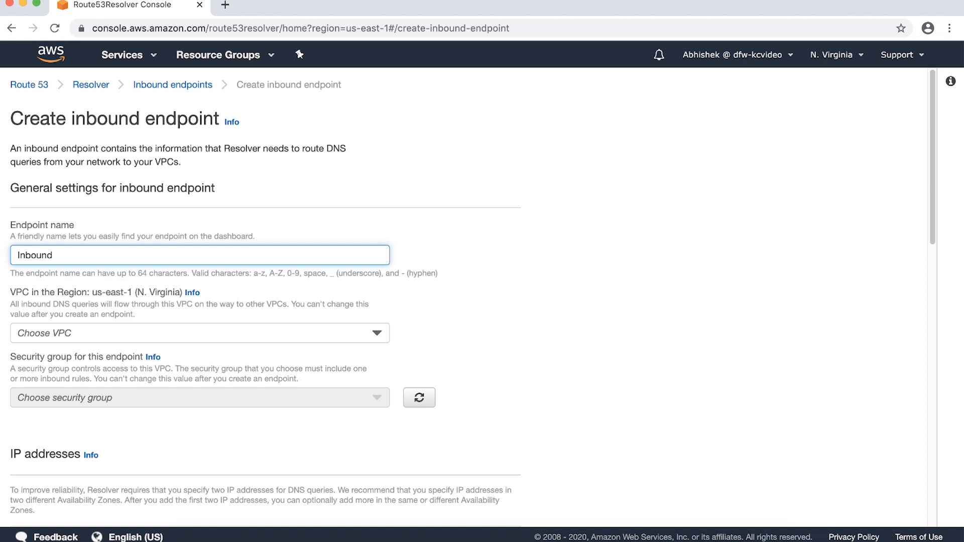
click(199, 332)
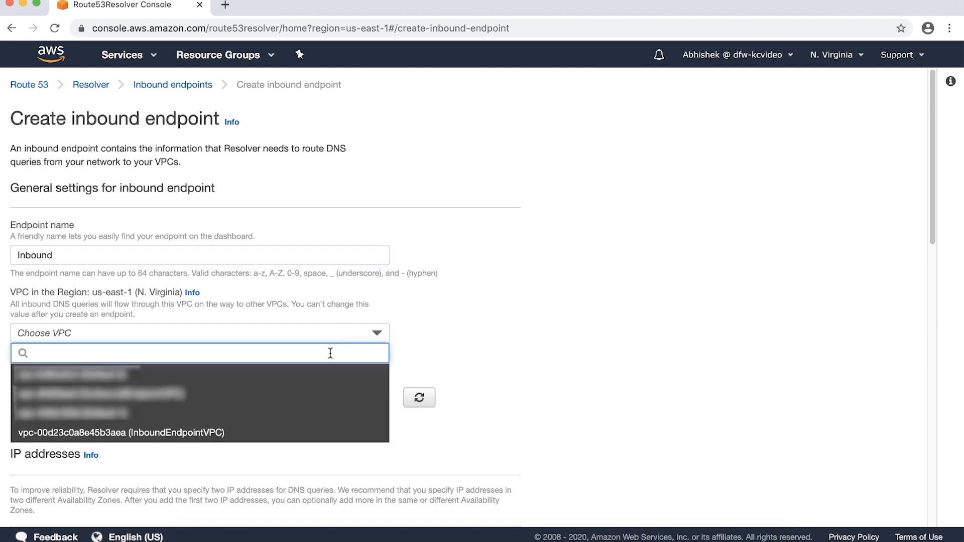
click(119, 433)
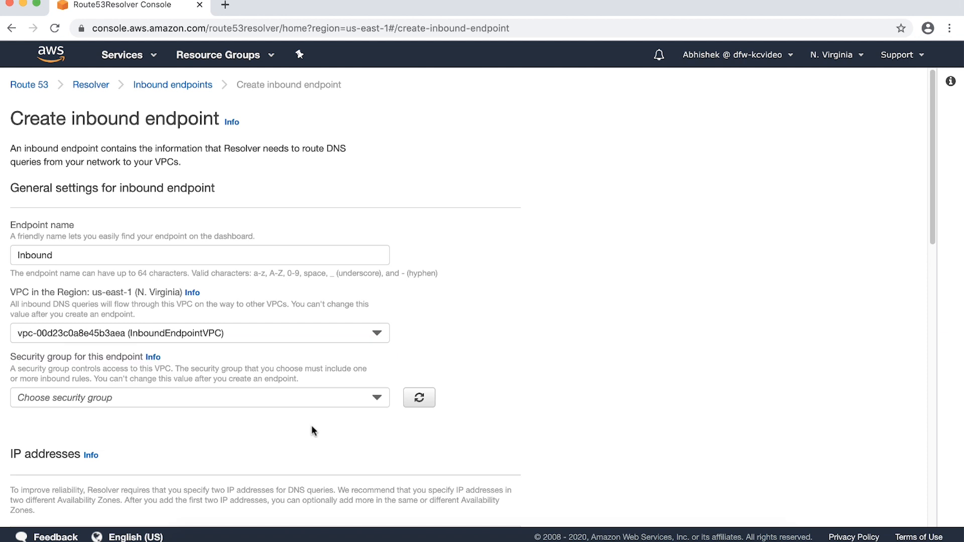
click(199, 397)
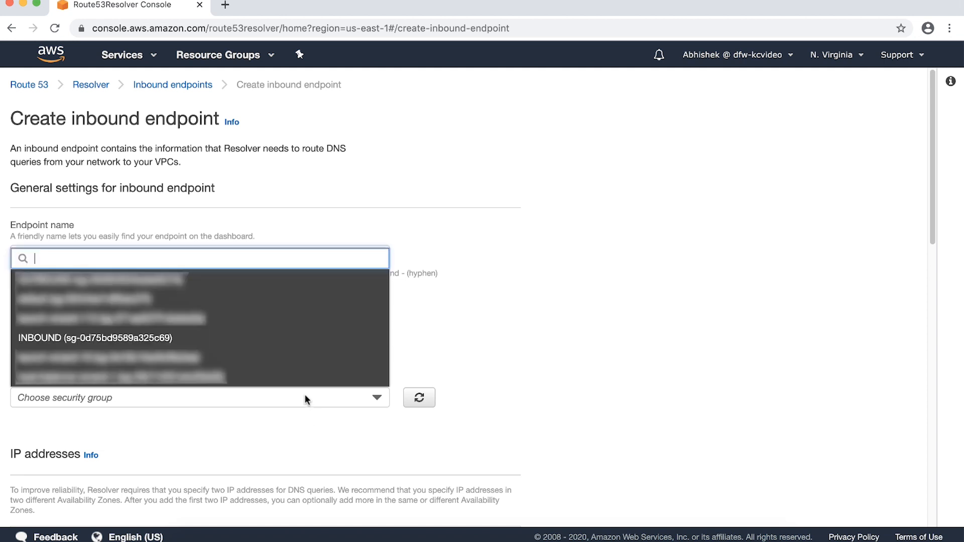
mouse_move(299, 340)
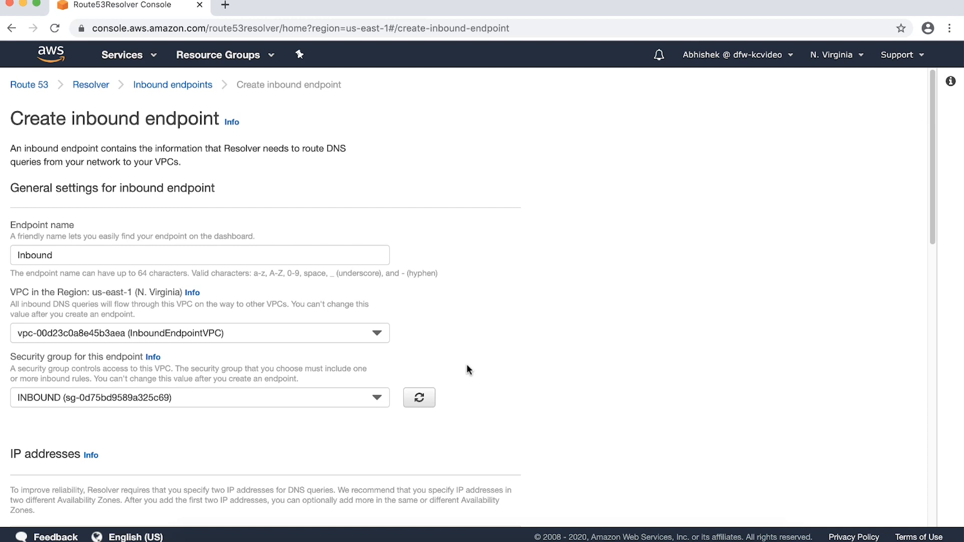
scroll(down, 3)
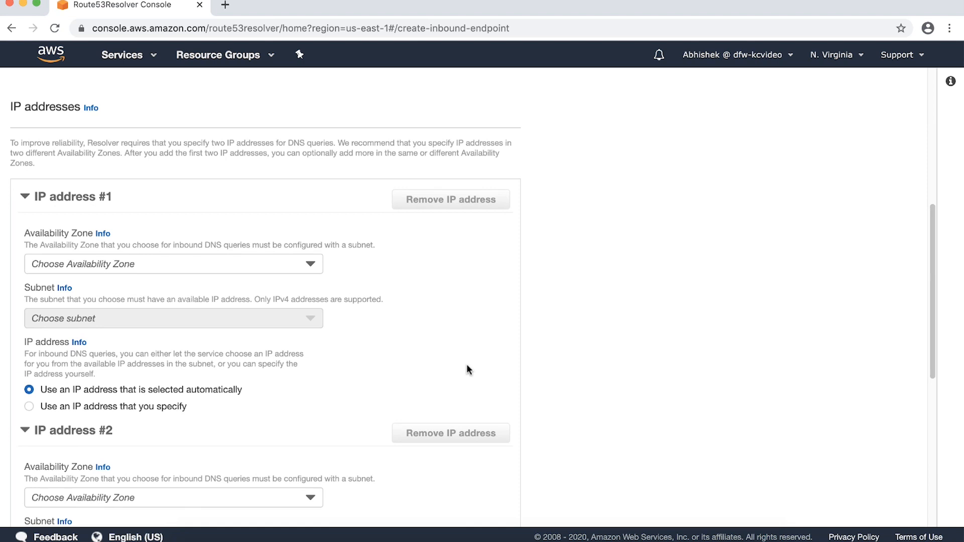
Place IP #1 in us-east-1a/INBOUNDENDPOINT3 and IP #2 in us-east-1b/INBOUNDENDPOINT4.
click(173, 263)
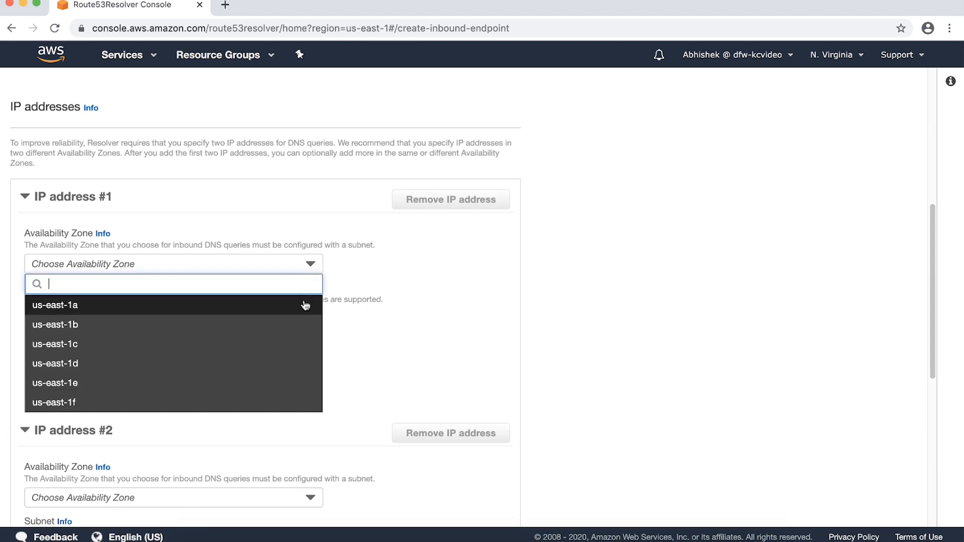
click(54, 304)
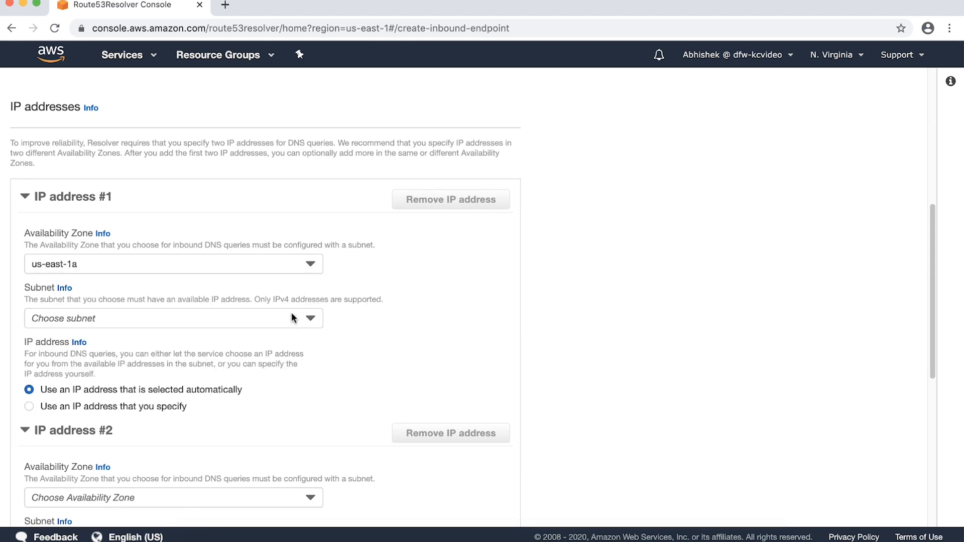
click(173, 318)
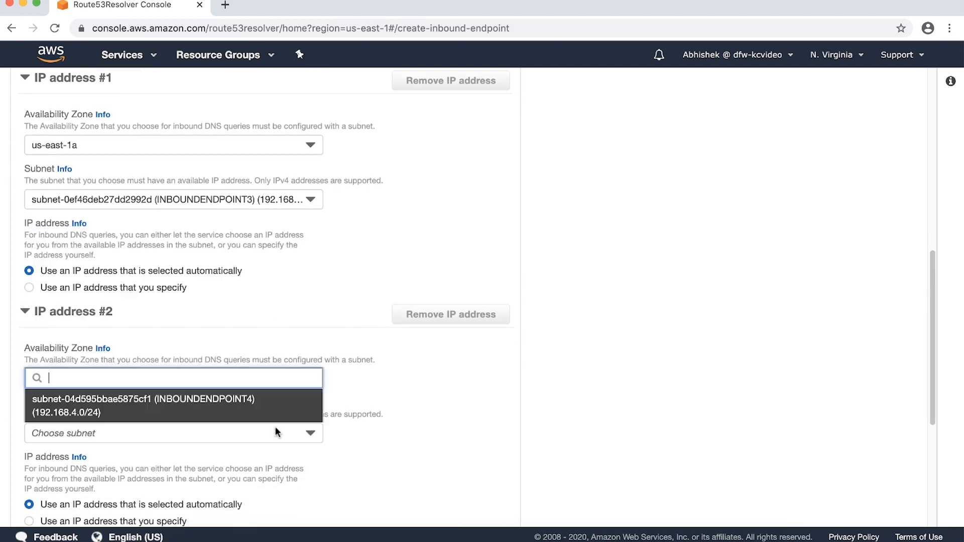
click(143, 405)
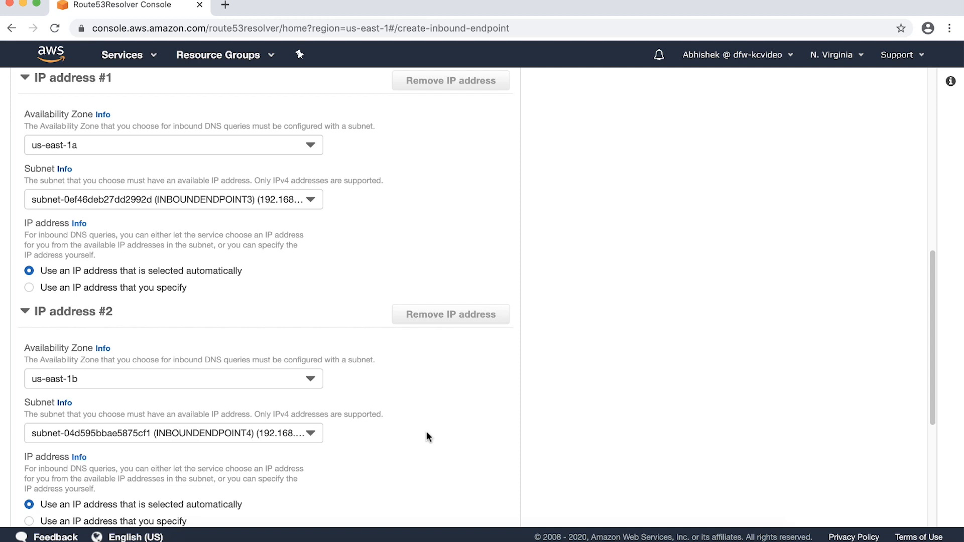
Add tag KC with value INBOUND and submit the Inbound endpoint.
scroll(down, 3)
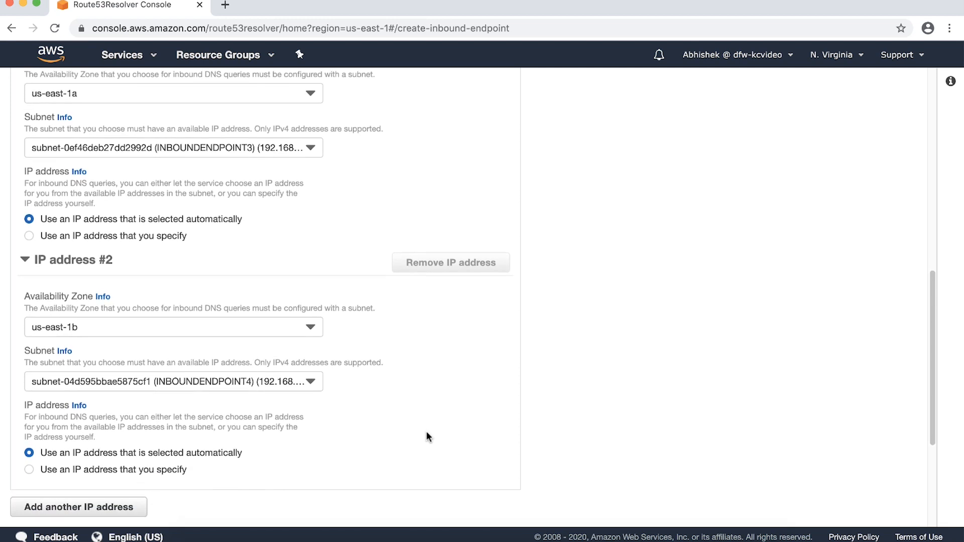
scroll(down, 3)
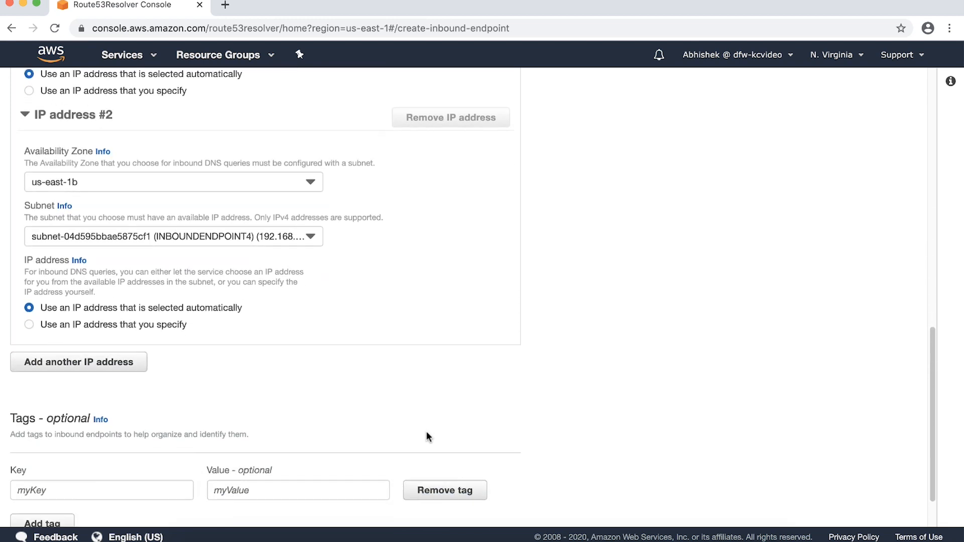
scroll(down, 3)
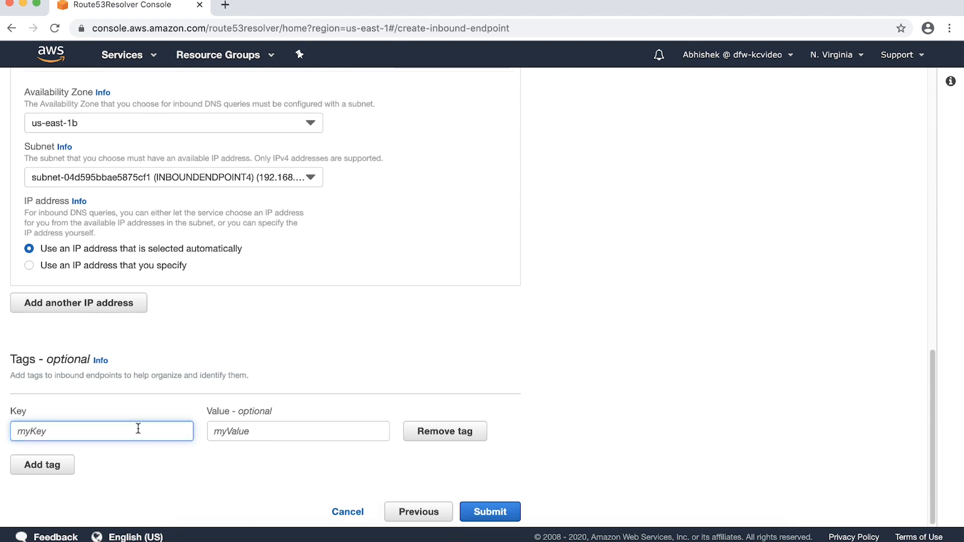
text(KC)
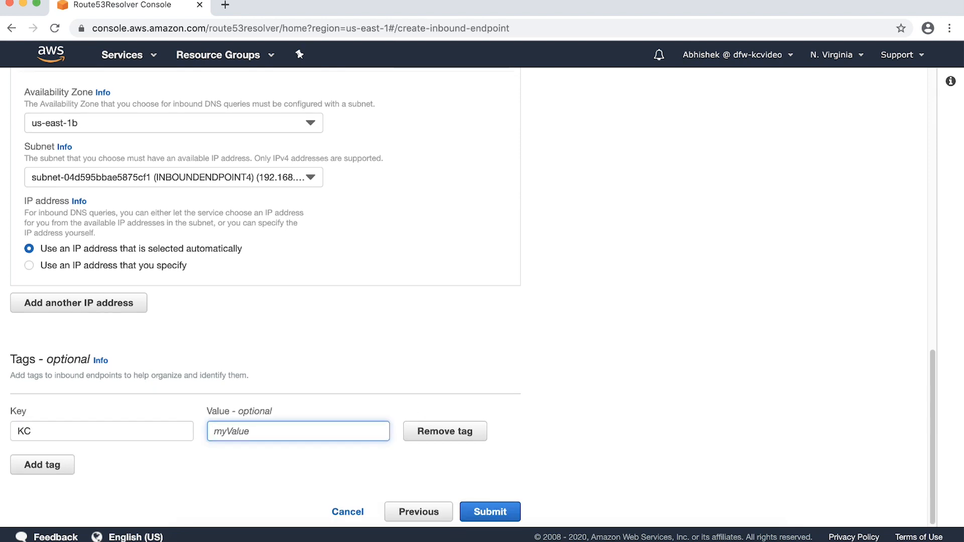
text(INBOUND)
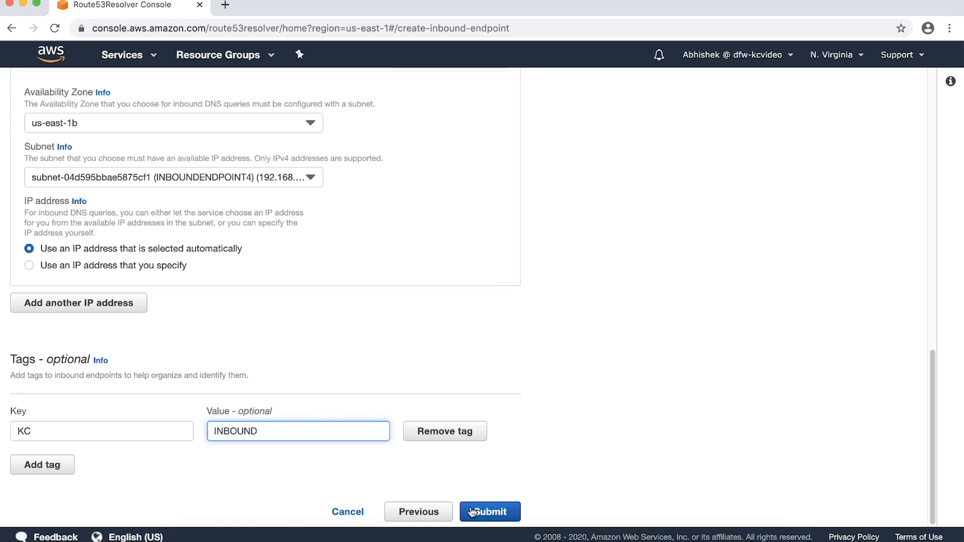
click(490, 512)
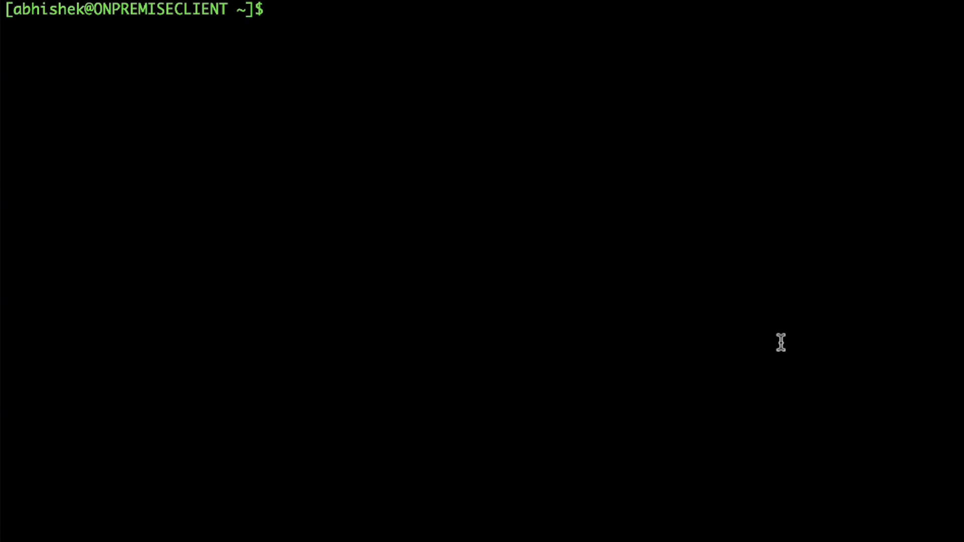
Begin typing 'dig +nocmd test.example.com' in the on-premises terminal.
text(dig)
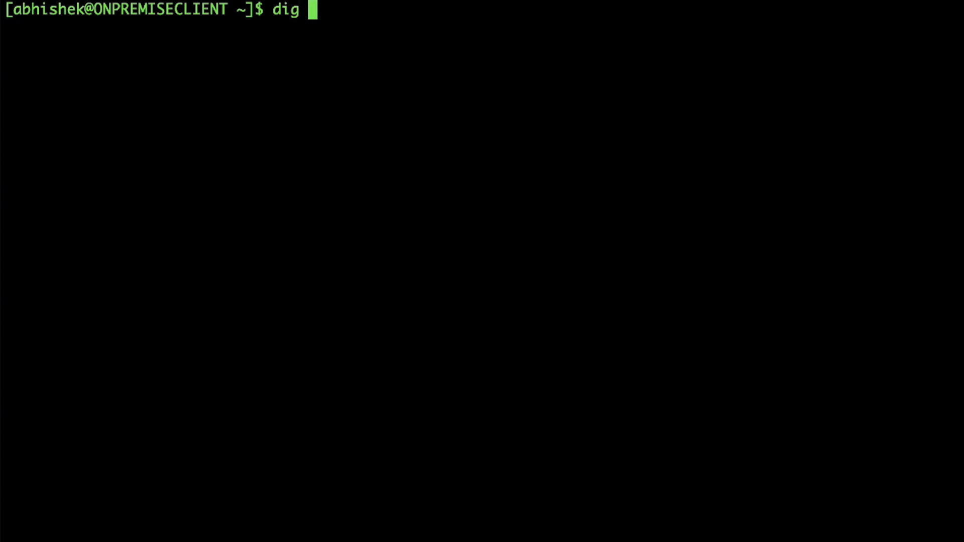
text(+nocm)
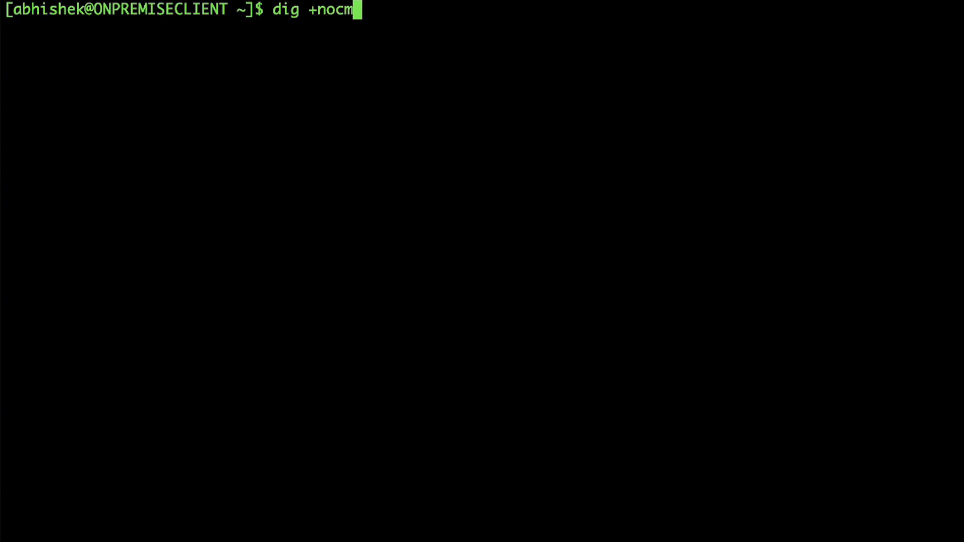
text(d)
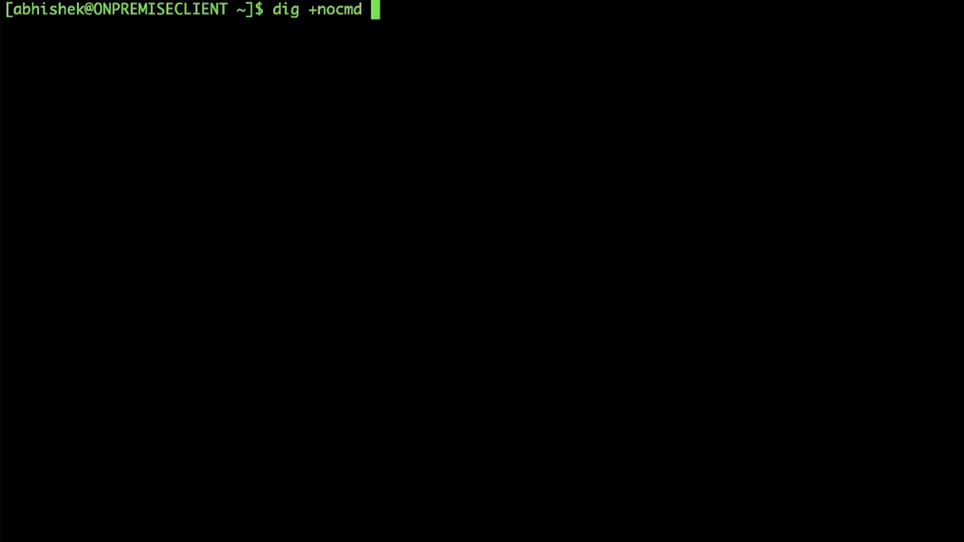
text(test.examp)
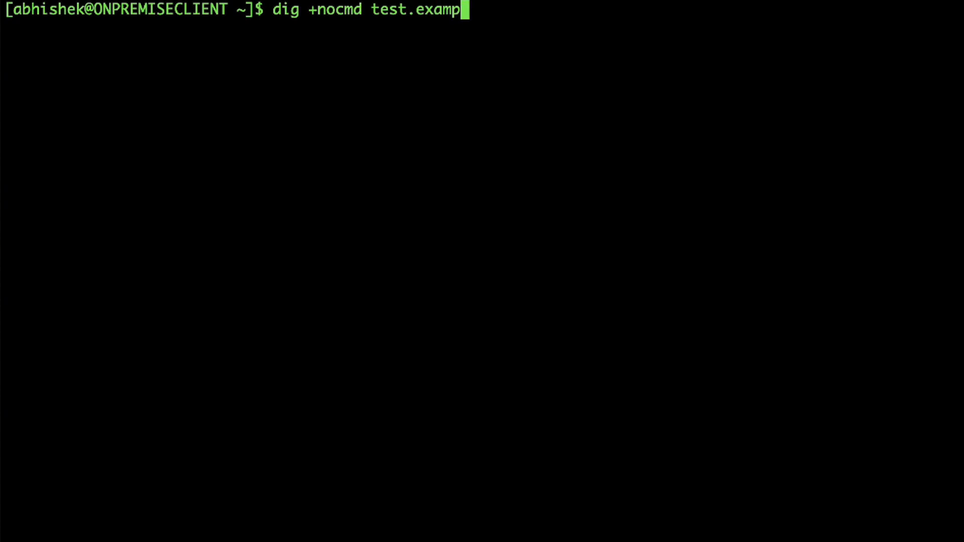